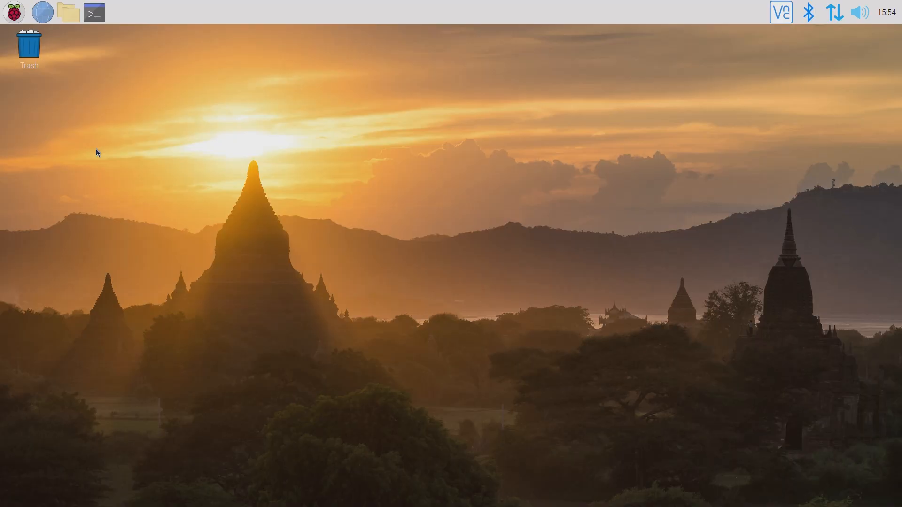
mouse_move(83, 161)
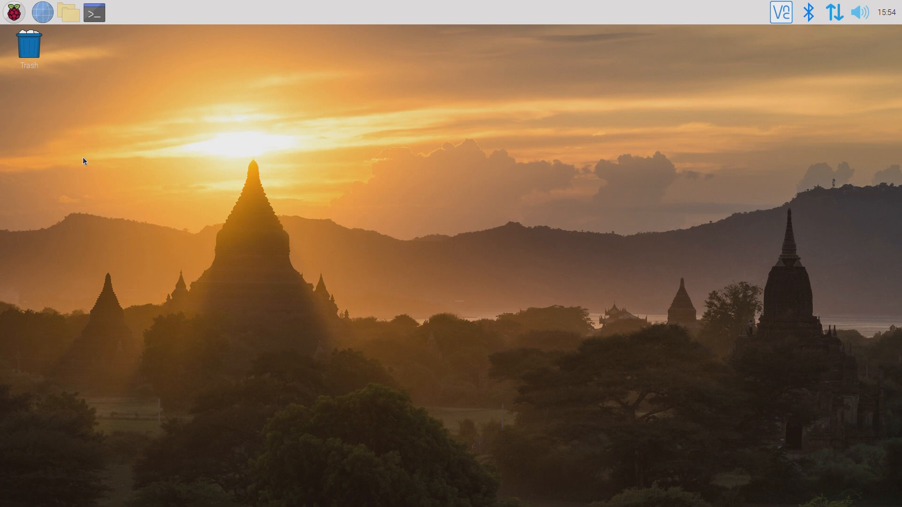
mouse_move(11, 13)
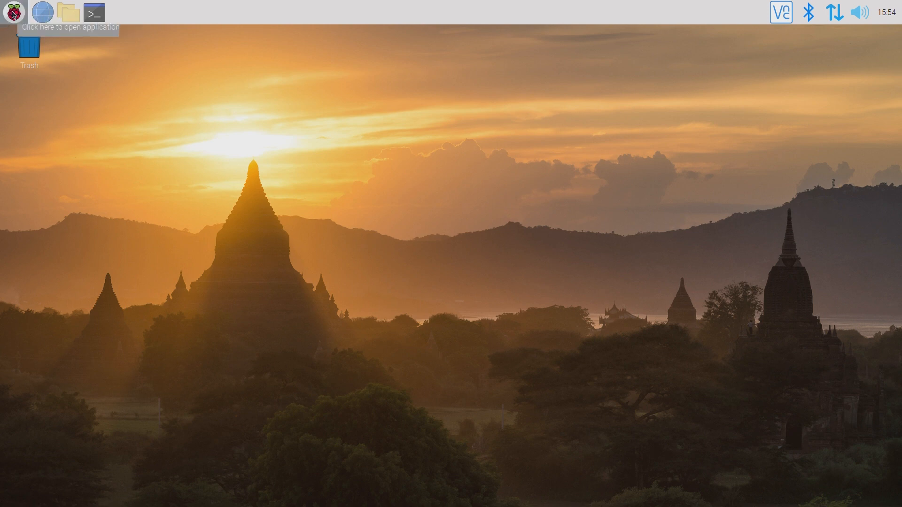
Open Raspberry Pi Configuration's Interfaces settings to confirm SSH, VNC and I2C are enabled
left_click(11, 12)
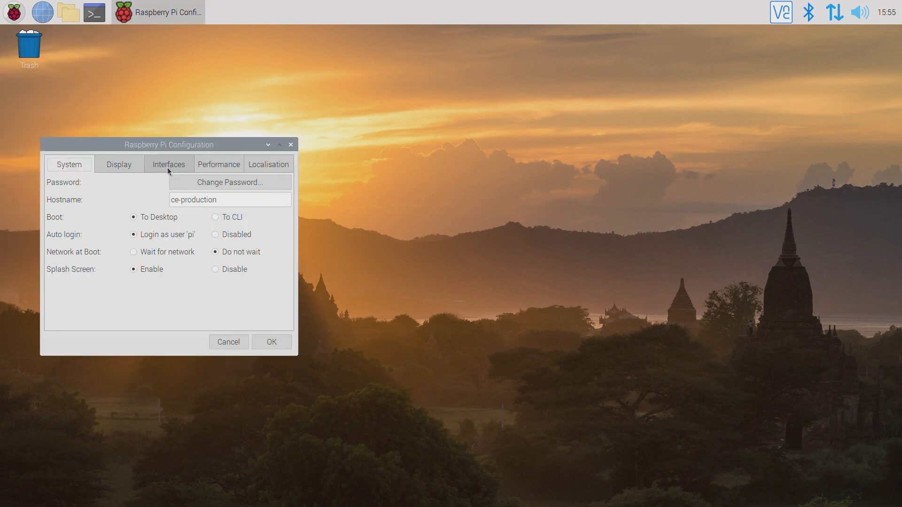
left_click(168, 164)
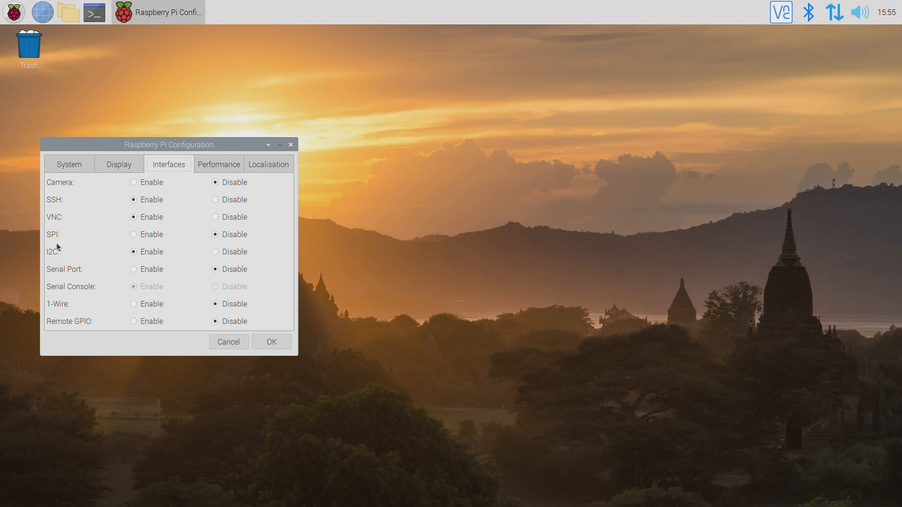
mouse_move(130, 265)
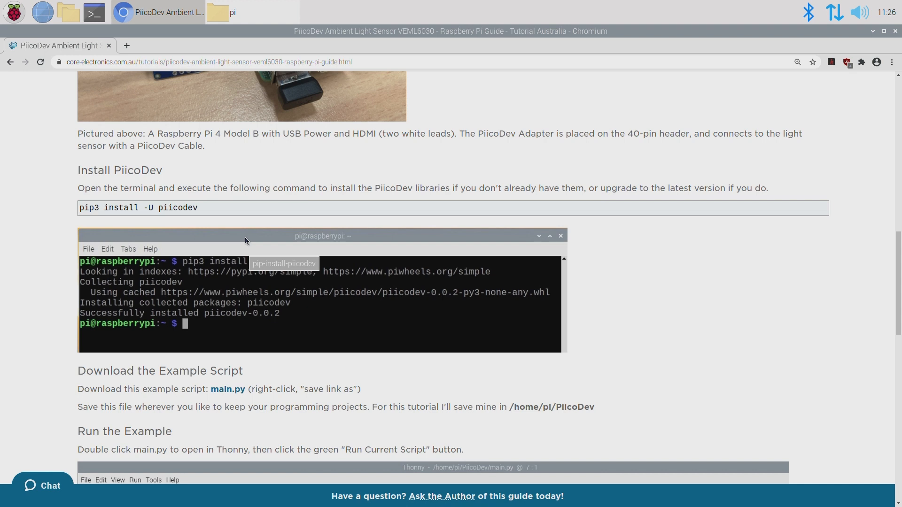
Save the guide's main.py example script link from Chromium
scroll("down", 3)
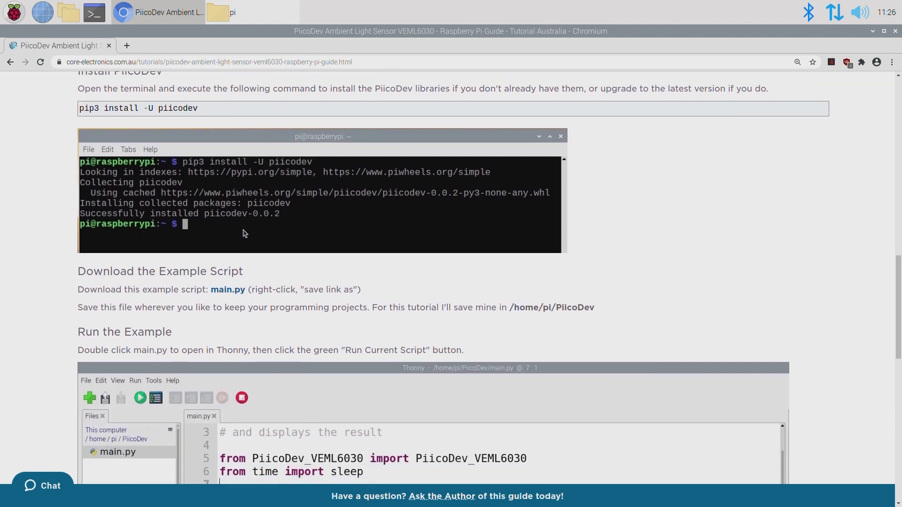
scroll("down", 3)
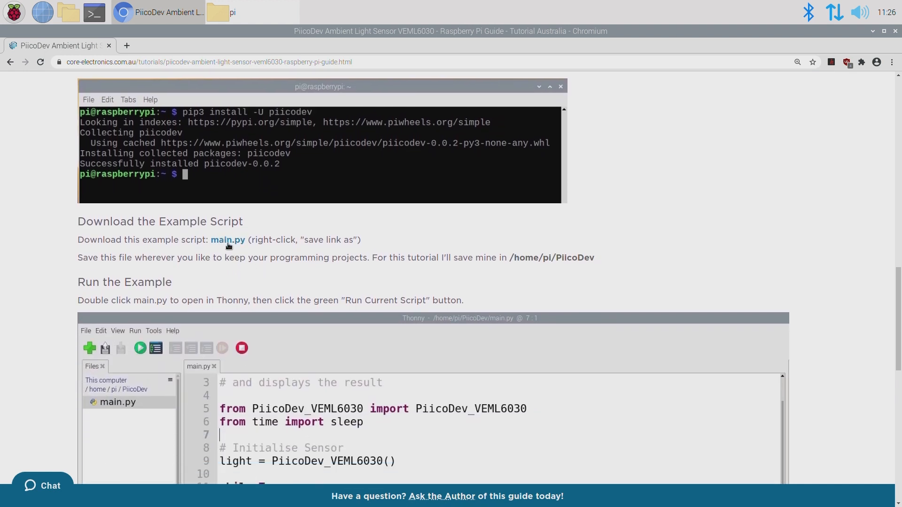
right_click(227, 240)
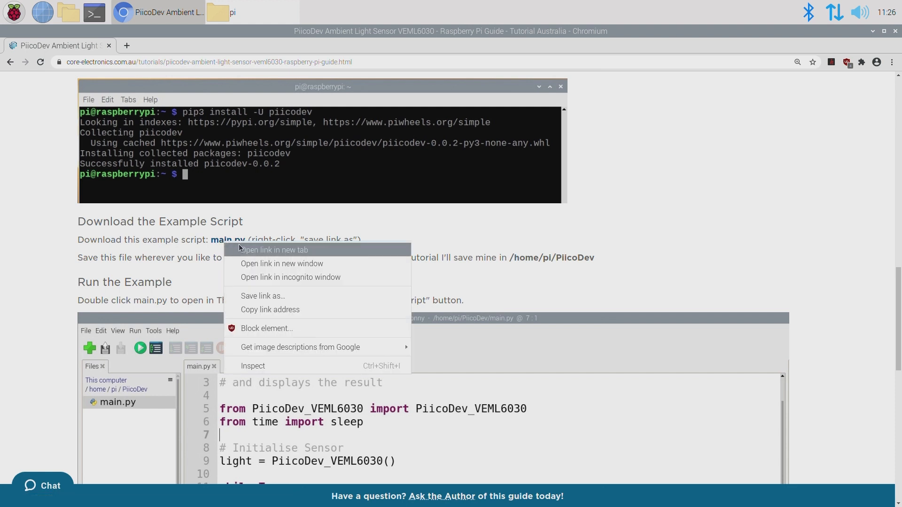
left_click(262, 295)
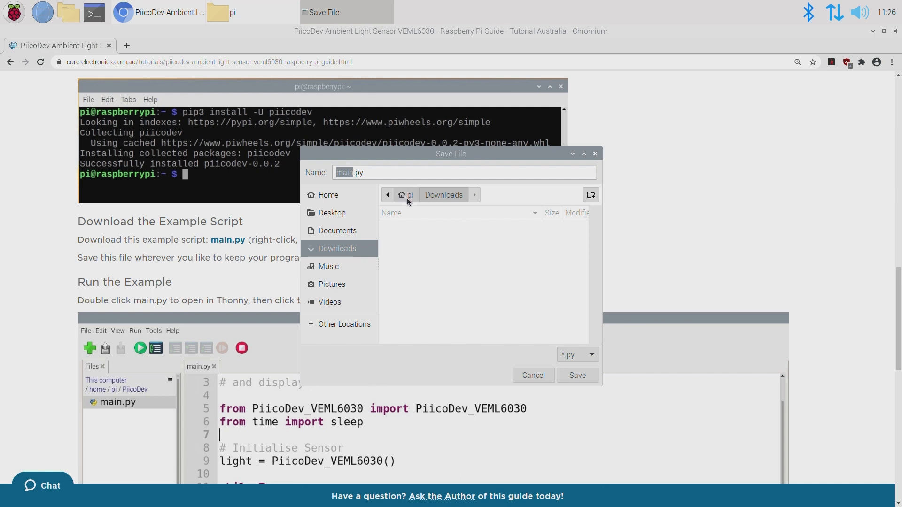
Create a new PiicoDev folder in the pi home directory
left_click(328, 195)
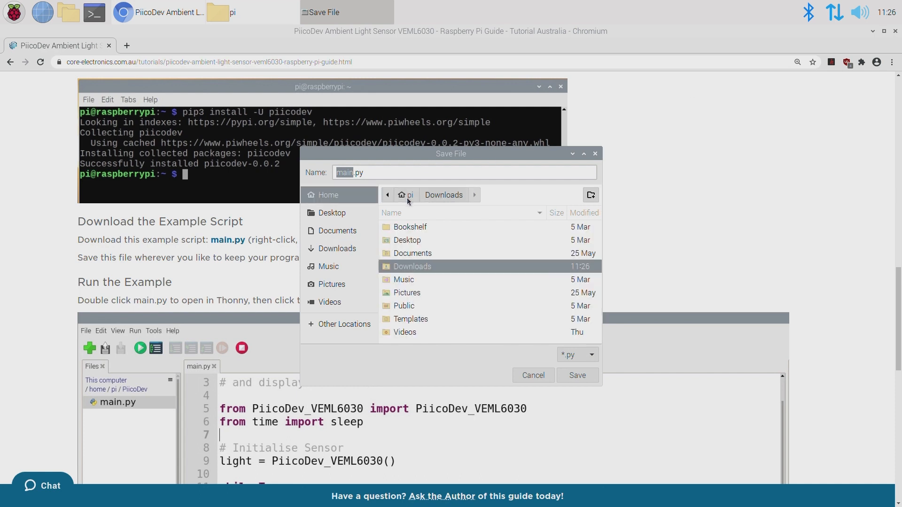
left_click(590, 194)
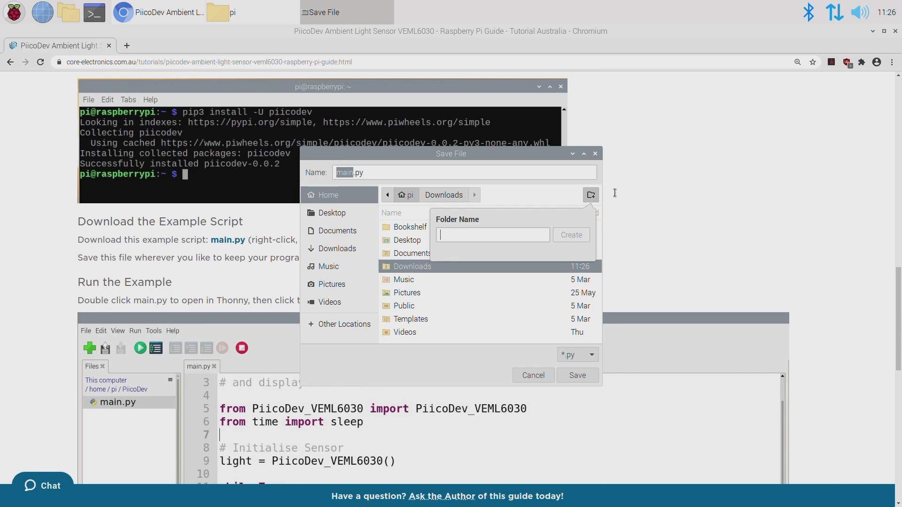
type("Piic")
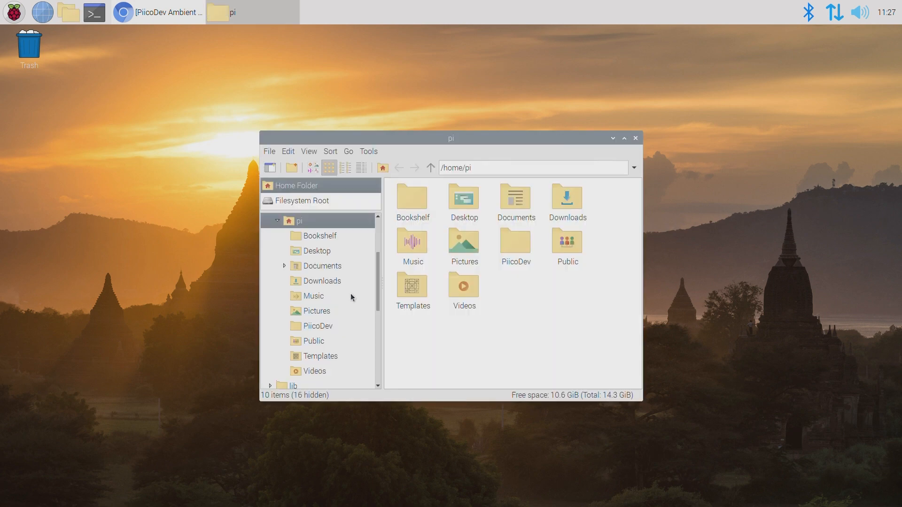
mouse_move(514, 242)
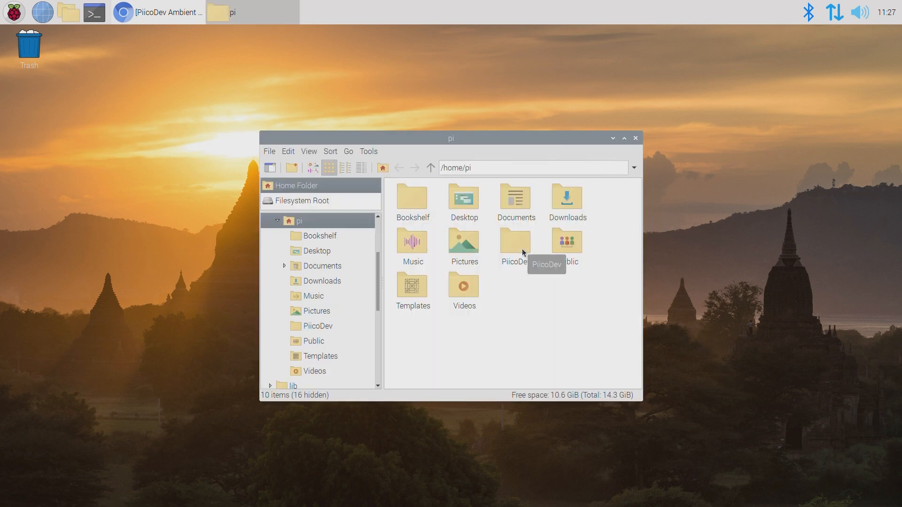
Open the PiicoDev folder and launch light.py in Thonny
double_click(513, 242)
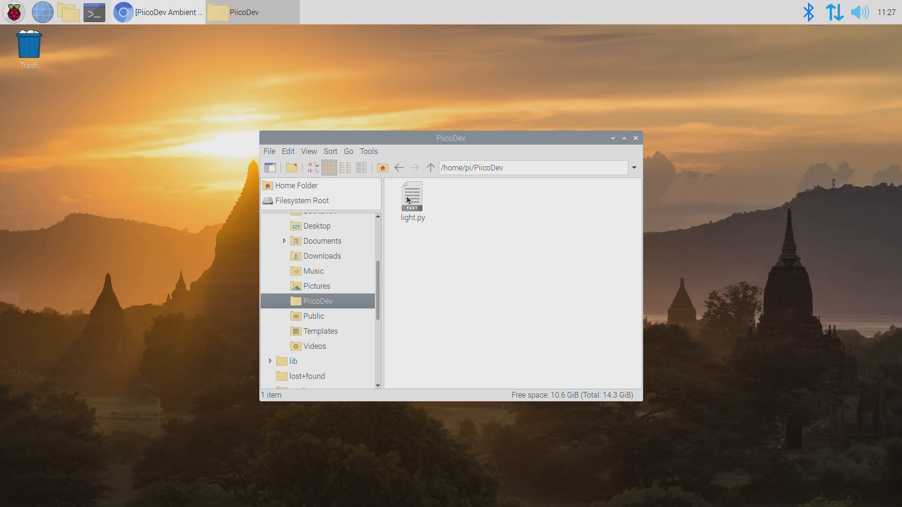
left_click(412, 199)
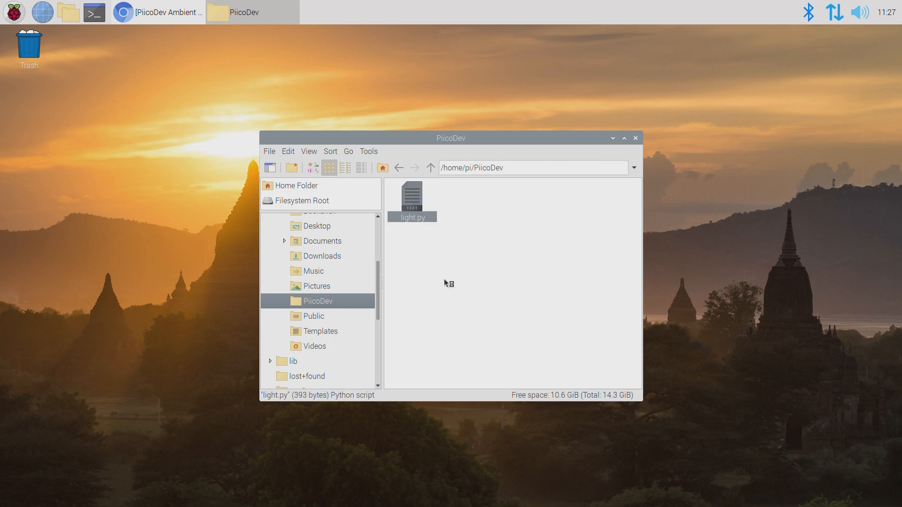
double_click(412, 198)
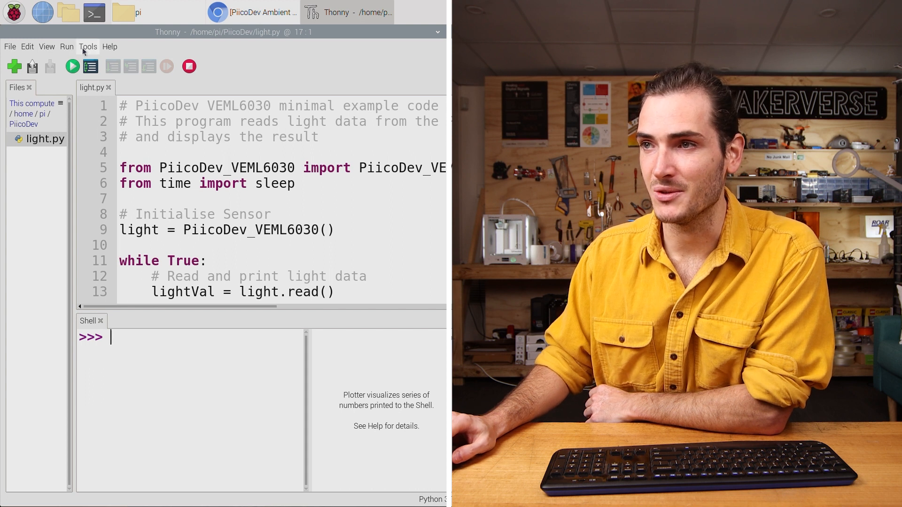
Search PyPI for the piicodev package in Thonny's package manager
left_click(87, 46)
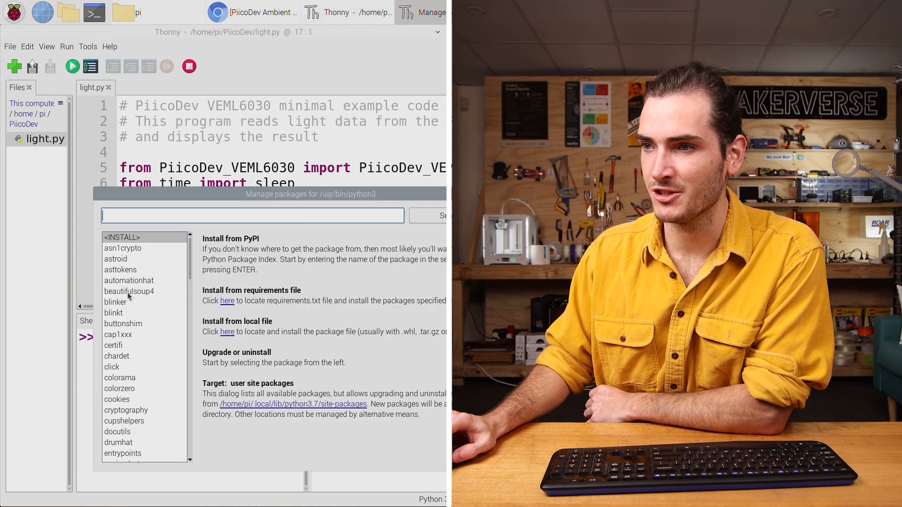
type("p")
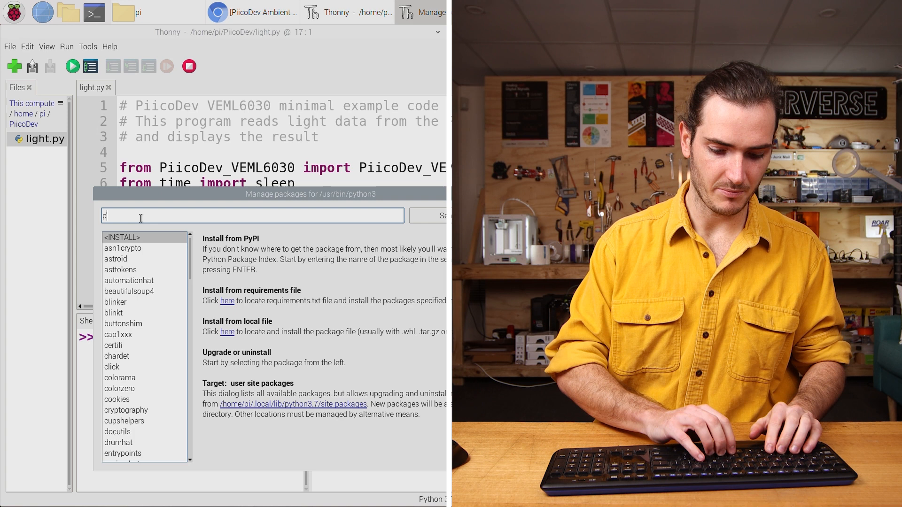
type("iicodev")
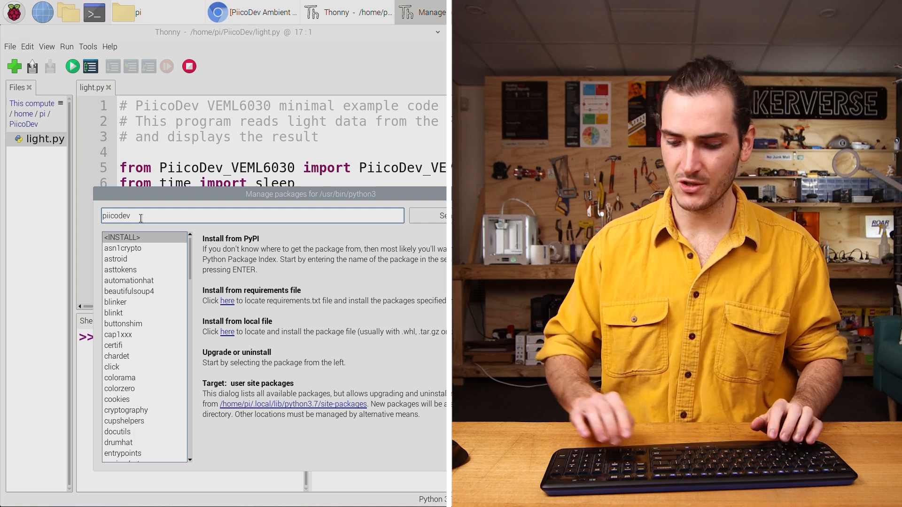
left_click(441, 215)
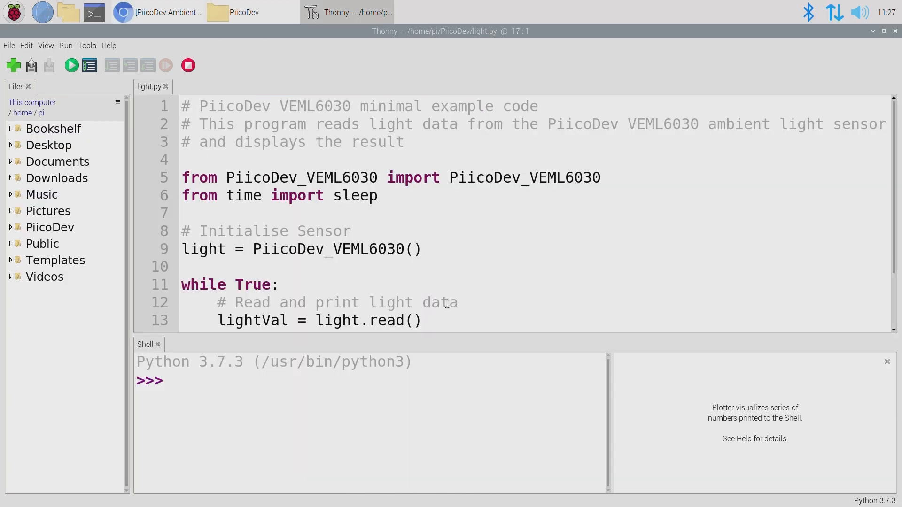
mouse_move(71, 65)
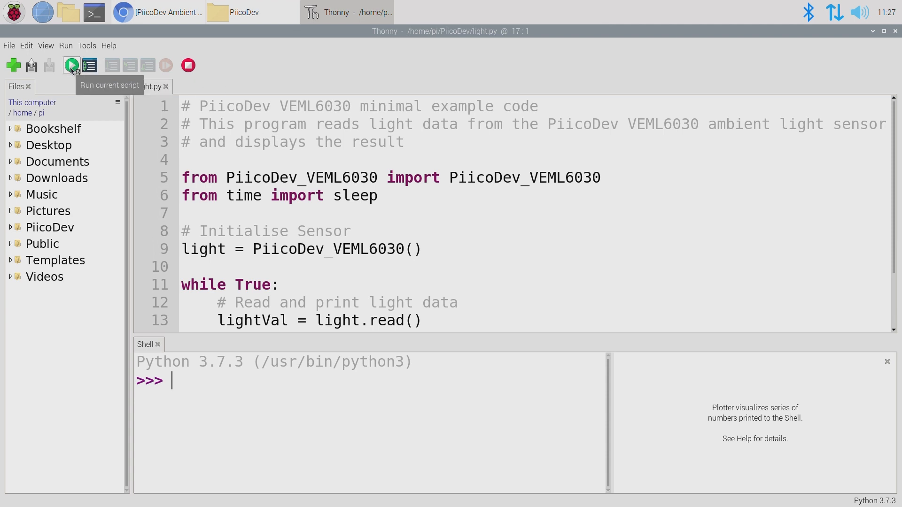
Run light.py to log and plot lux readings around 628 lux, then stop it
left_click(70, 65)
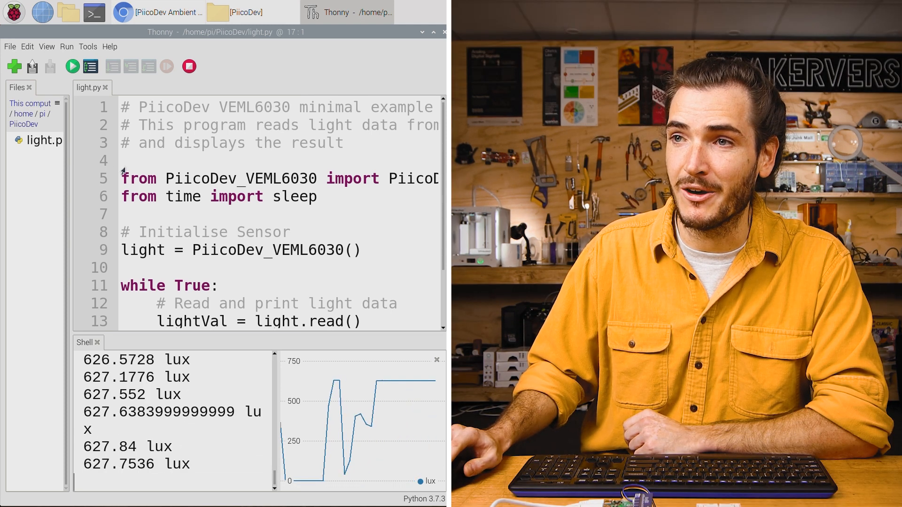
left_click(47, 47)
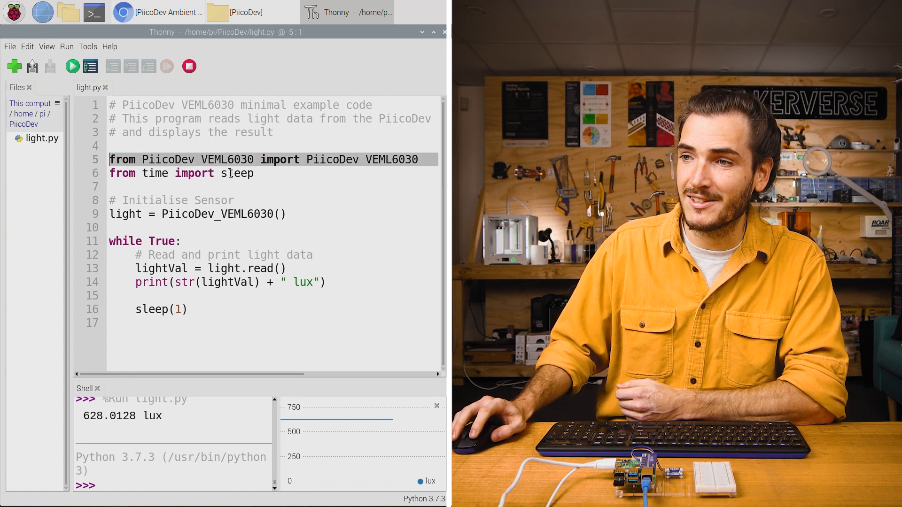
double_click(237, 174)
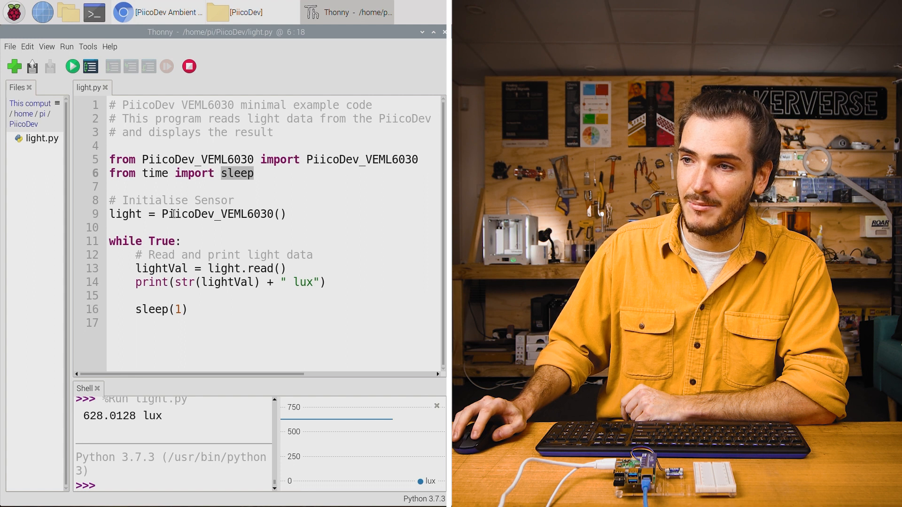
left_click(279, 214)
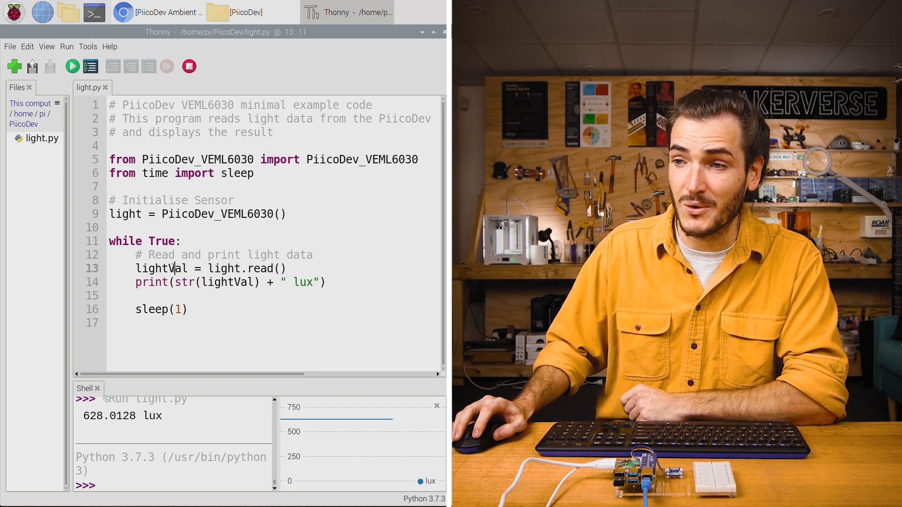
double_click(154, 268)
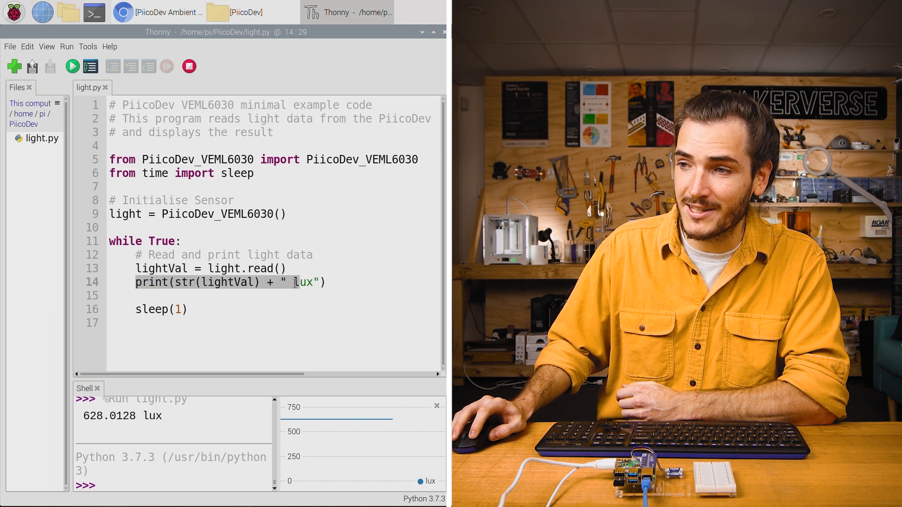
left_click(217, 295)
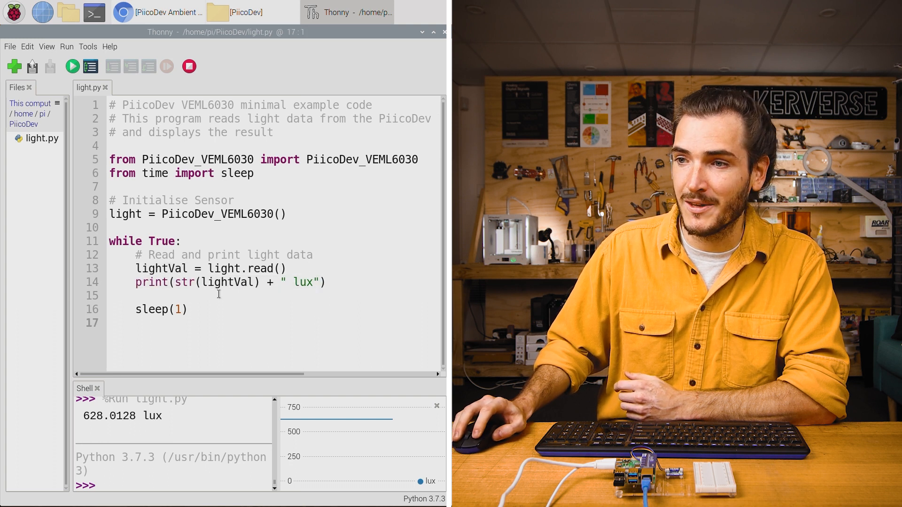
left_click(171, 282)
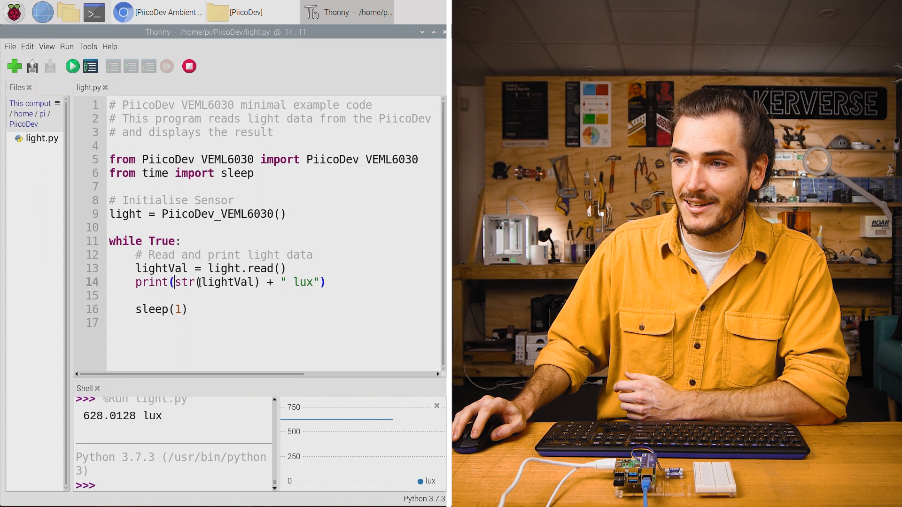
double_click(228, 282)
type("s")
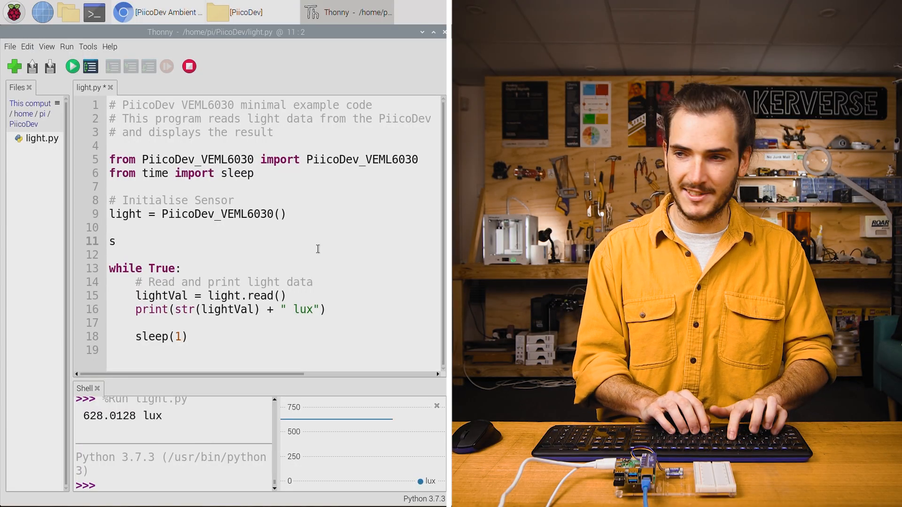
Add state = 'day' and lastState = 'day' above the while loop
type("tate =")
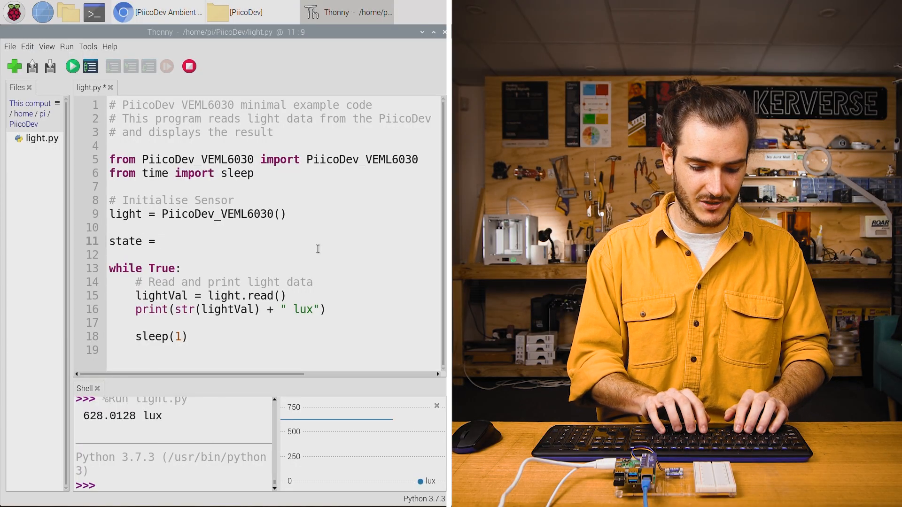
type("'day")
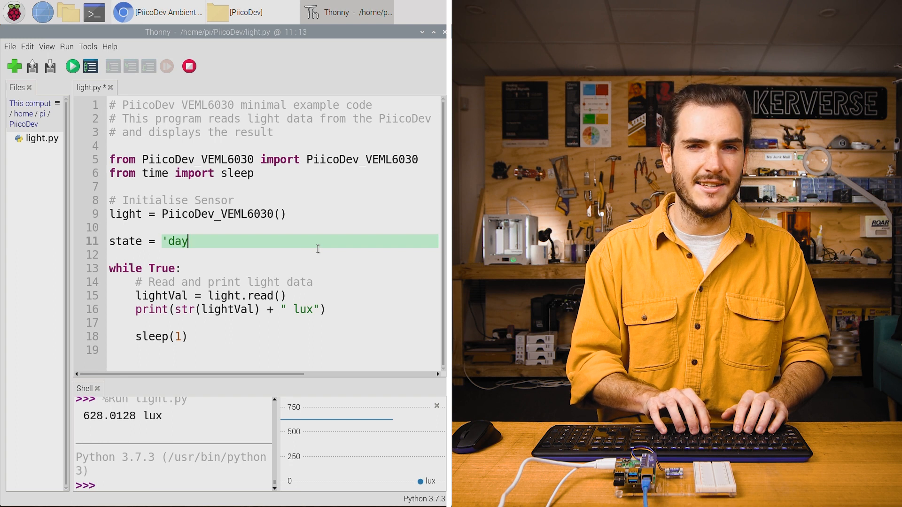
key("Return")
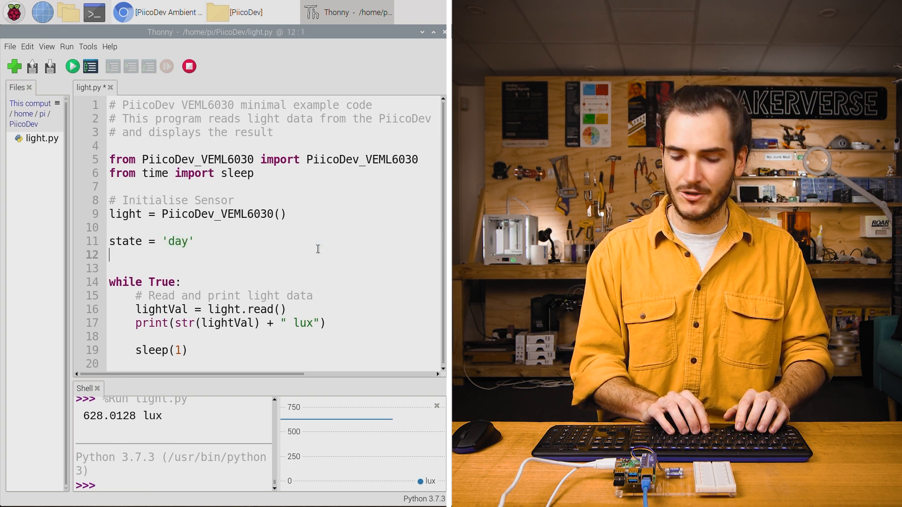
type("last")
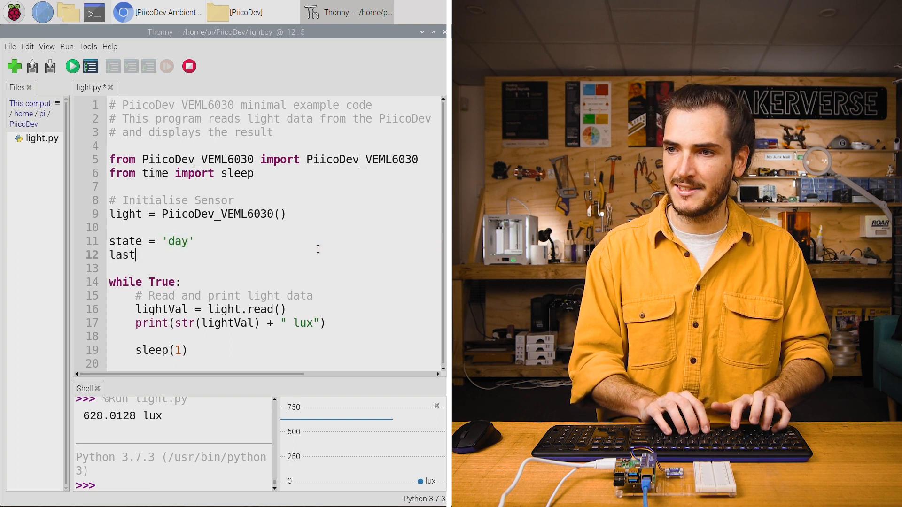
type("State =")
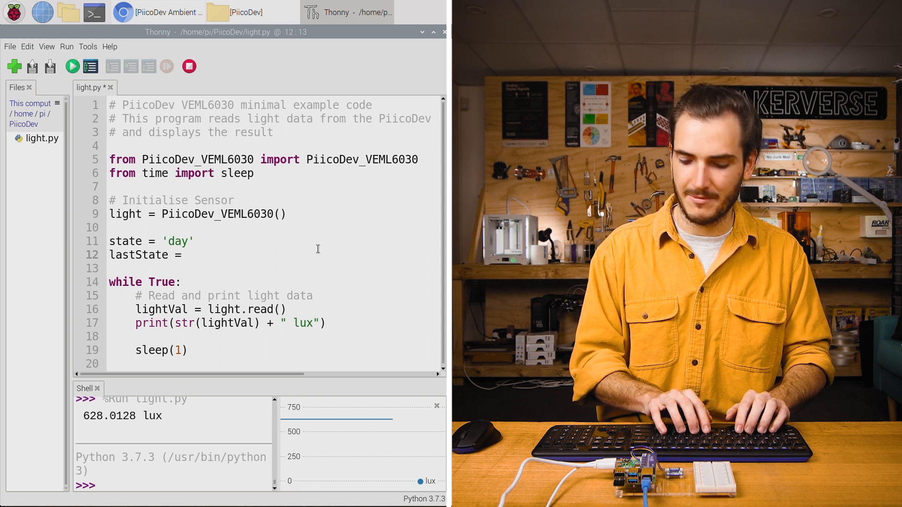
type("'day")
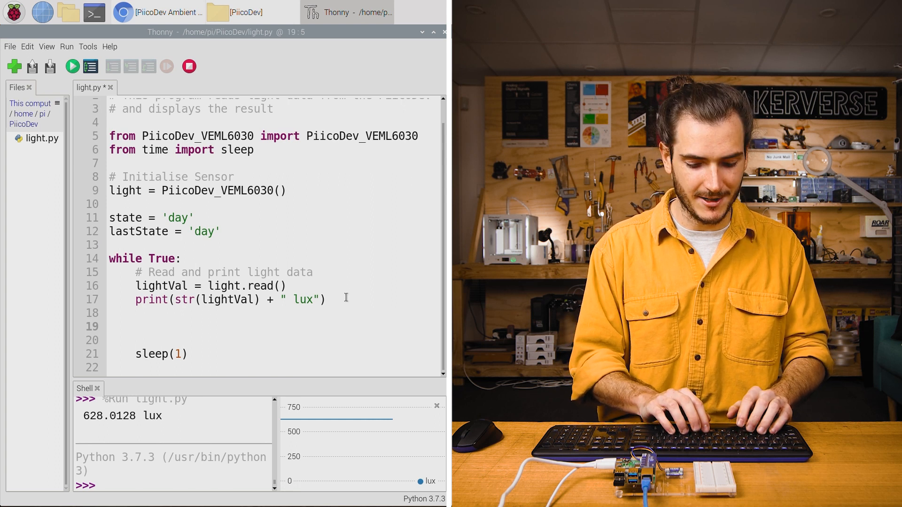
In the loop, set state to 'day' if lightVal > 200, else 'night'
type("if light")
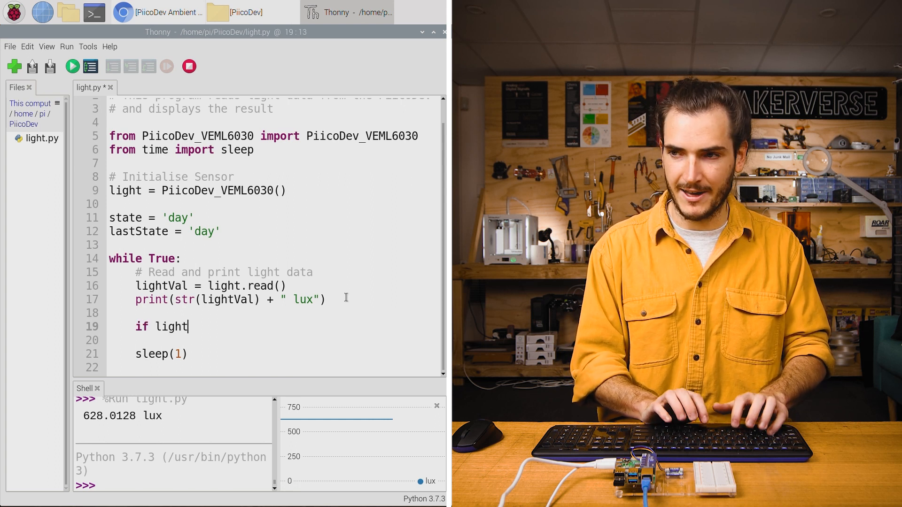
type("Val >")
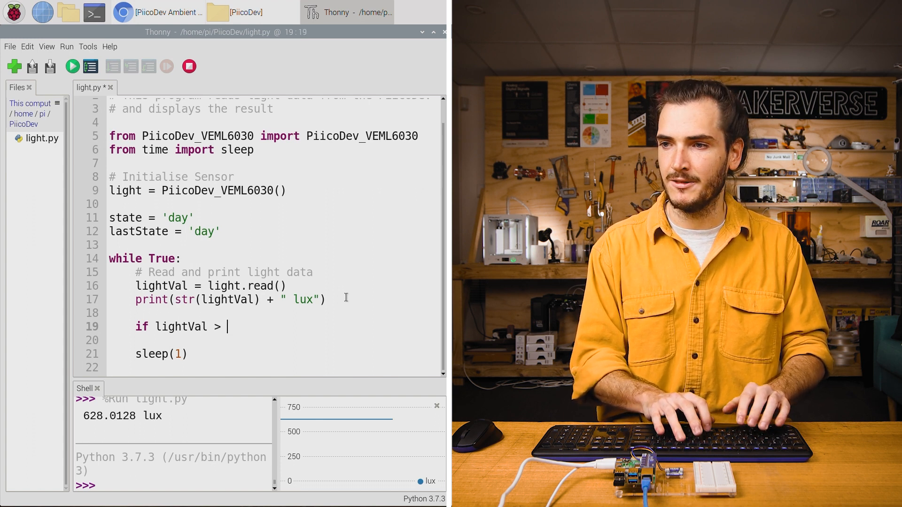
type("200:")
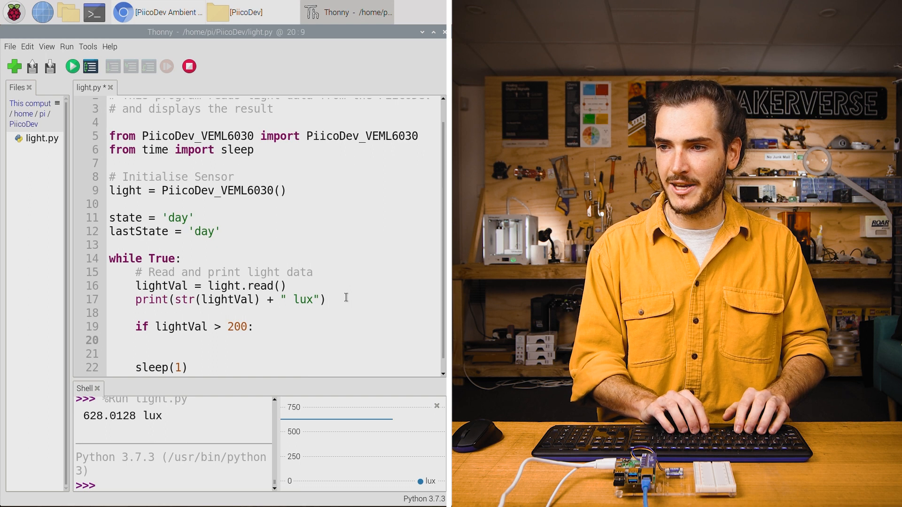
type("state = '")
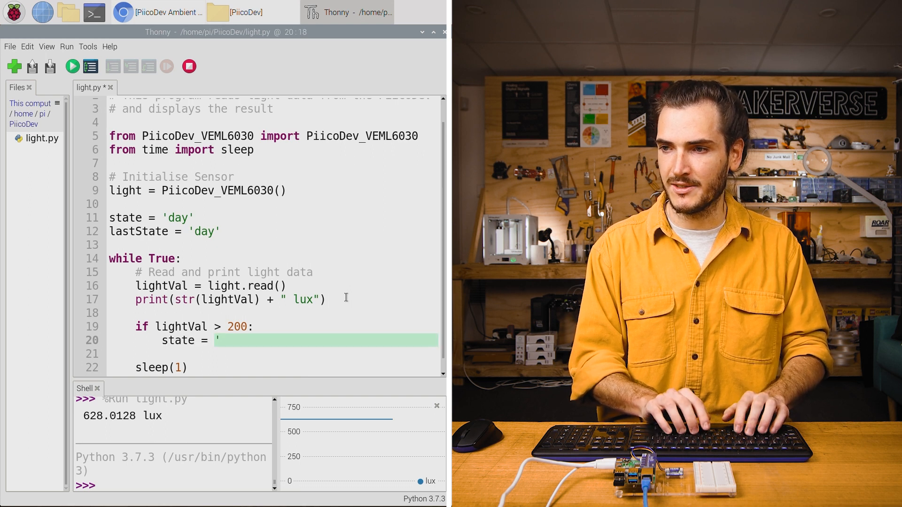
type("day'")
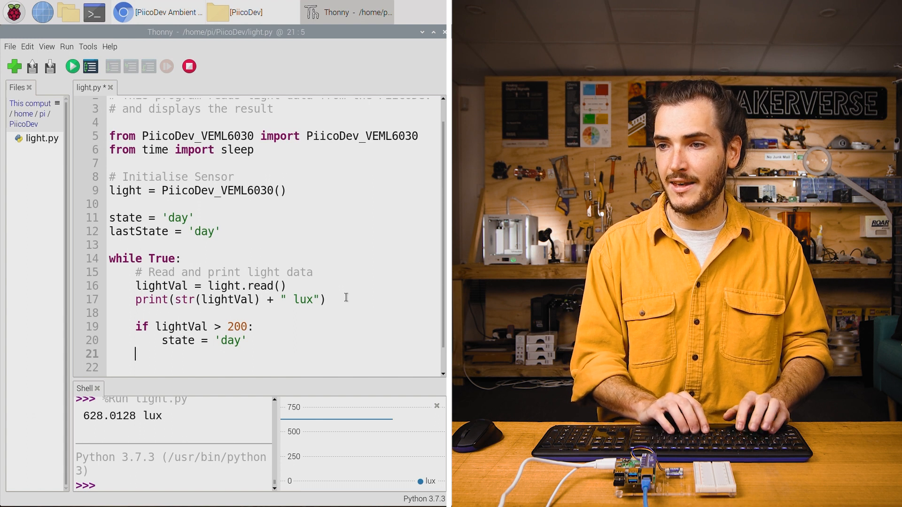
type("else:")
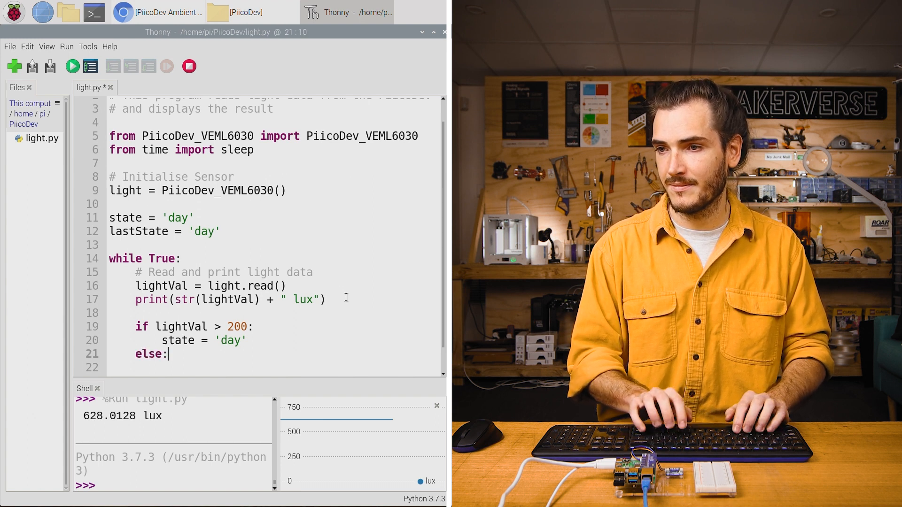
type("state =")
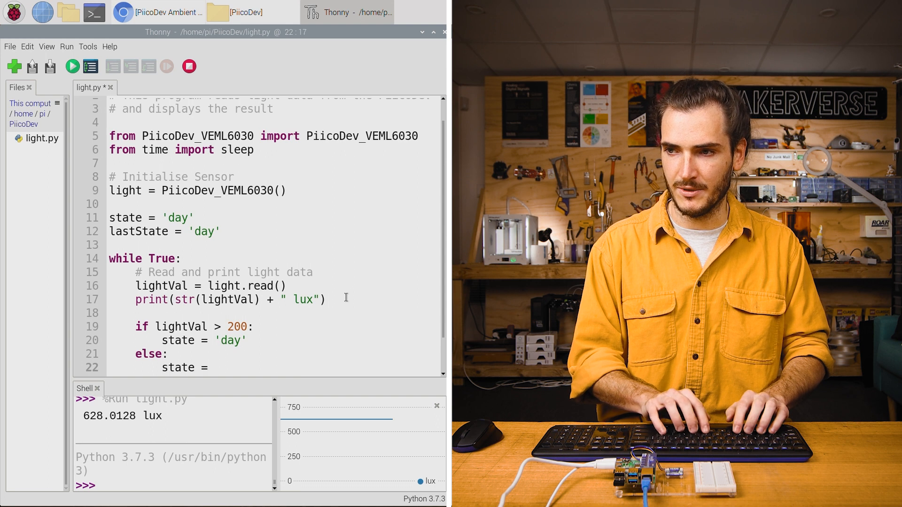
type("'night'")
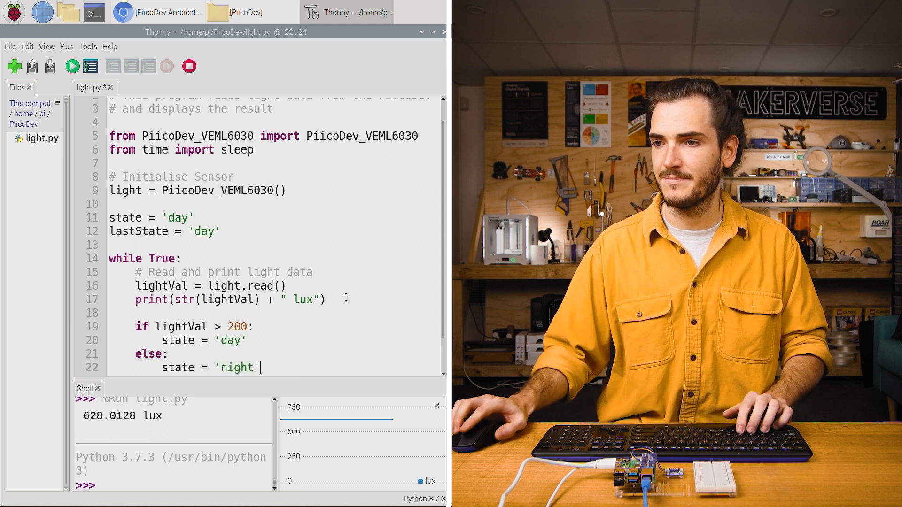
scroll("down", 3)
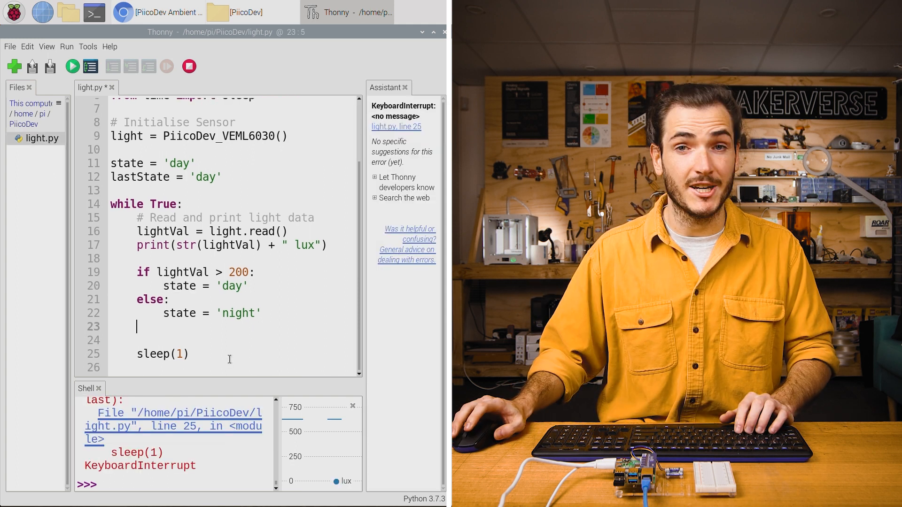
Add print(state), run the script showing lux and 'day', and close the Assistant pane
type("print")
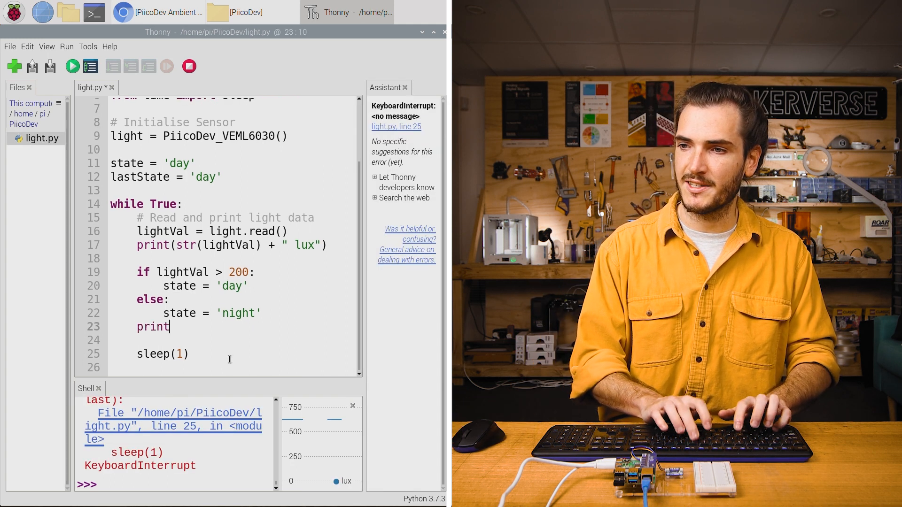
type("(state)")
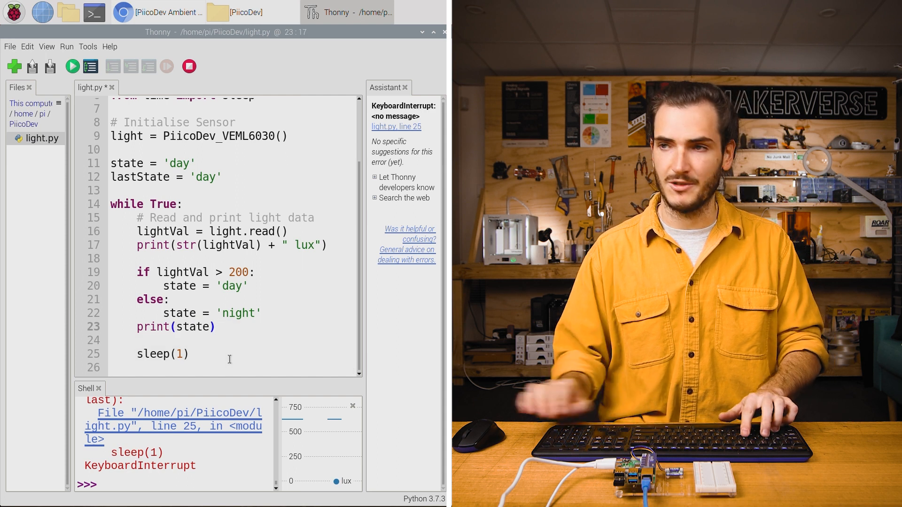
left_click(72, 67)
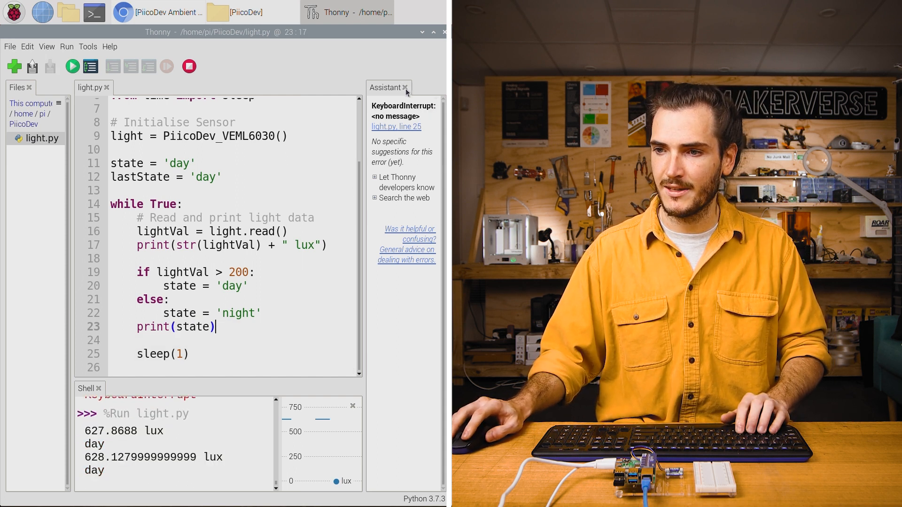
left_click(405, 87)
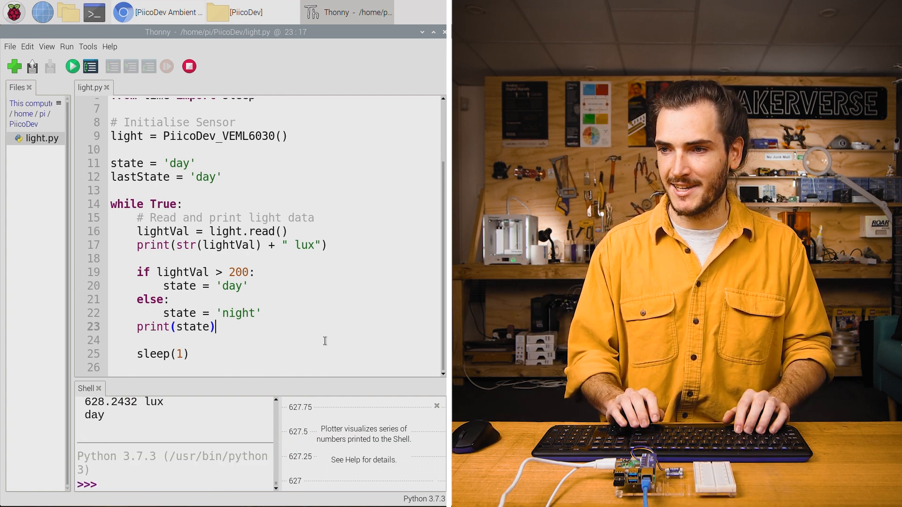
Start an if state != lastState: block inside the loop
type("if")
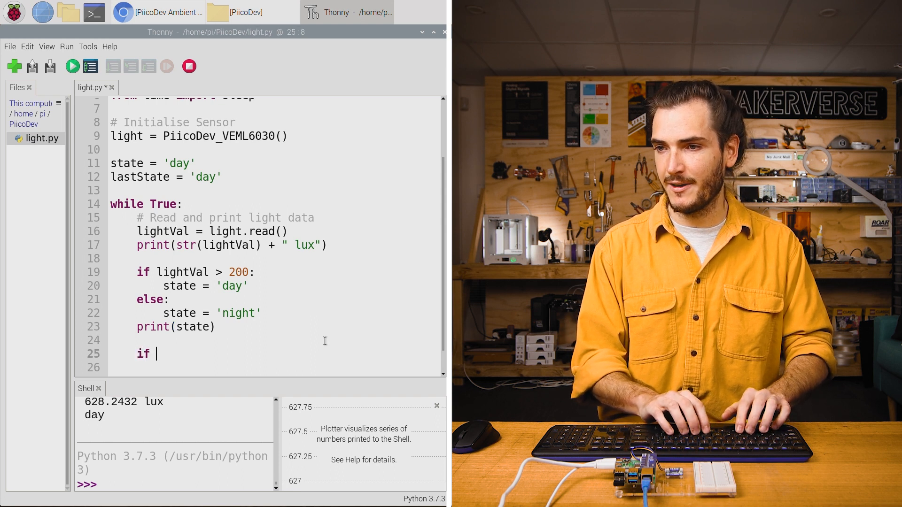
type("sta")
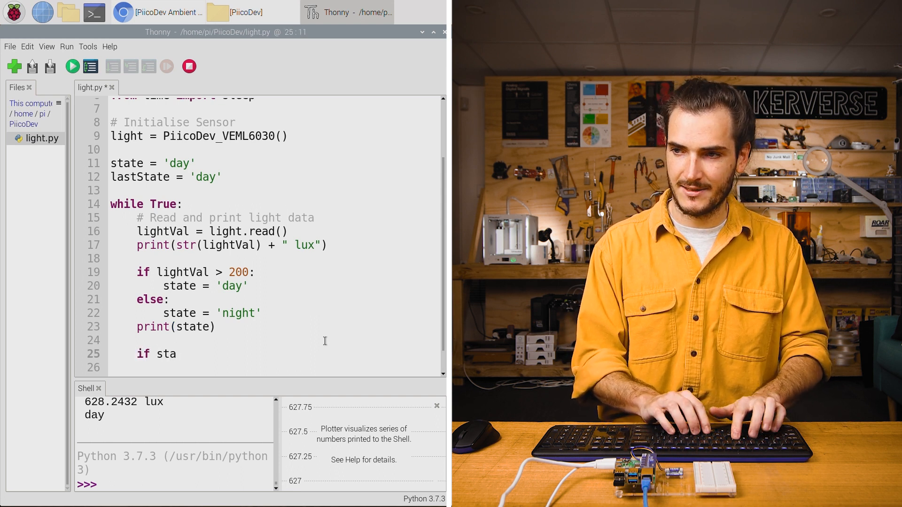
type("te !=")
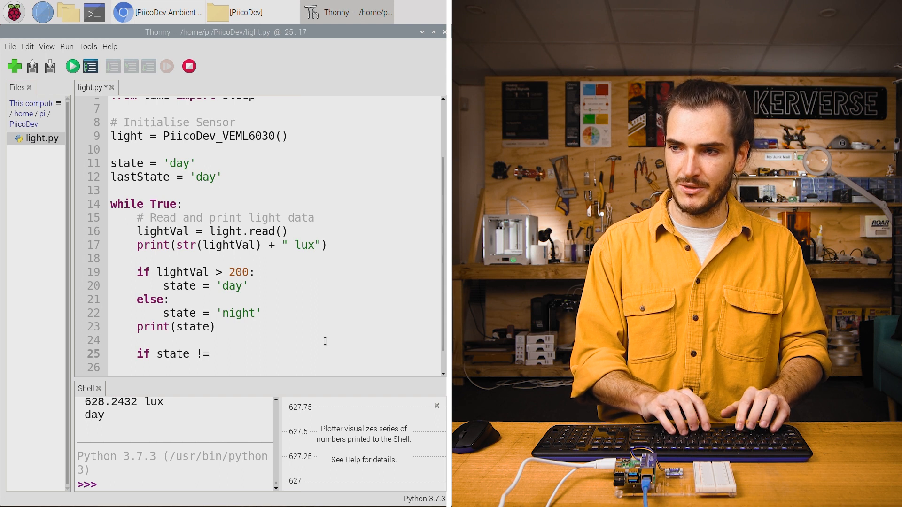
type("lastState:")
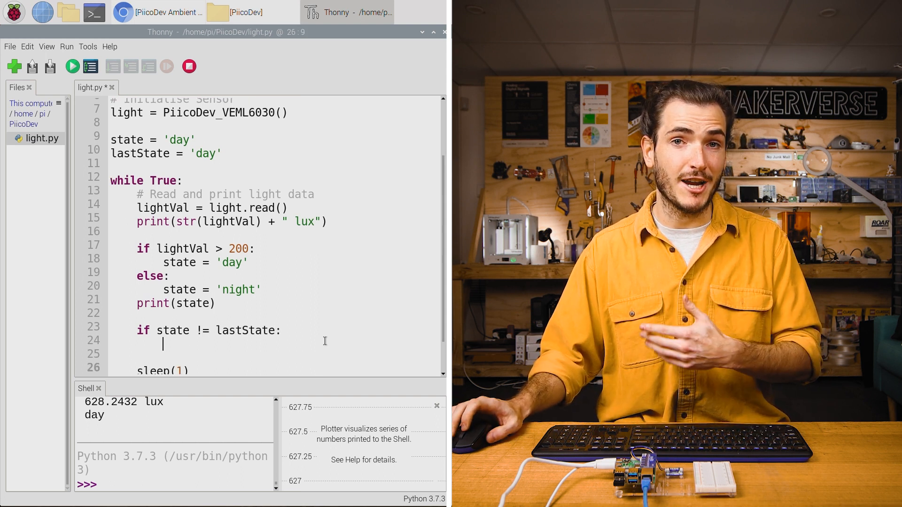
scroll("down", 3)
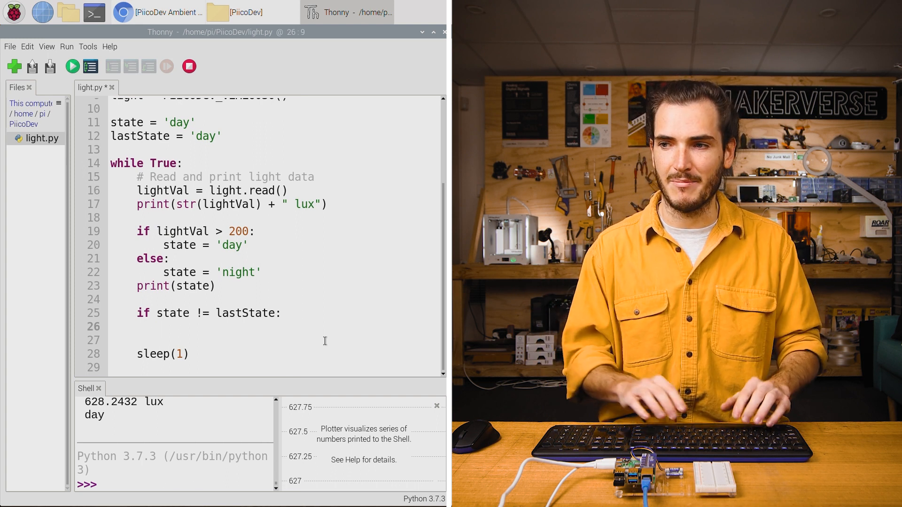
Add nested branches printing 'good morning' for day and 'goodnight' for night
type("if")
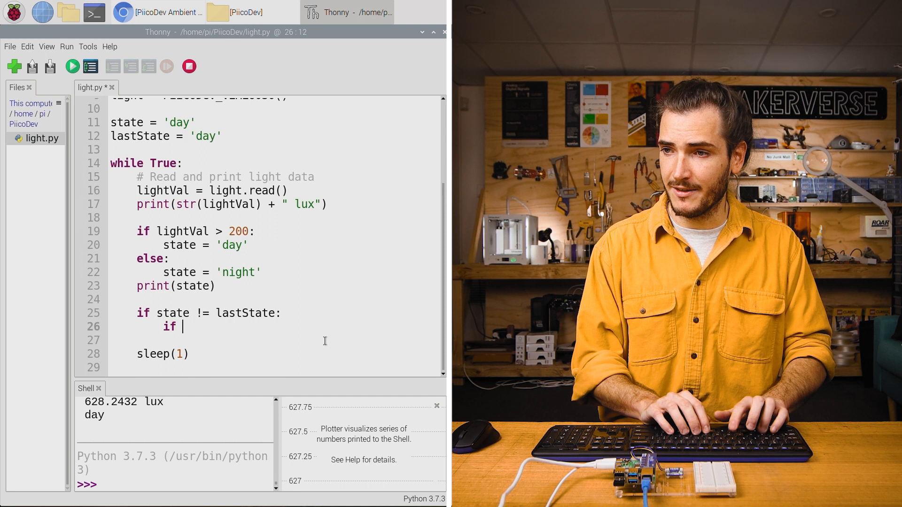
type("state == '")
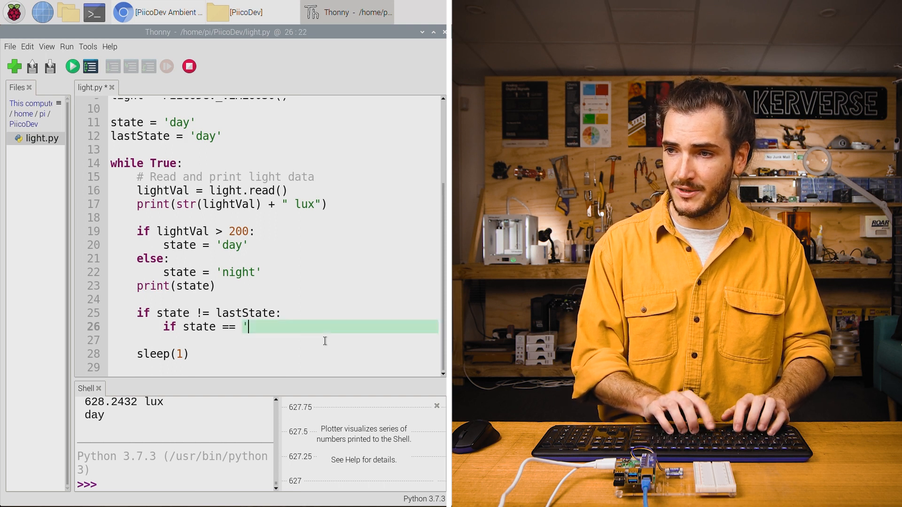
type("day':")
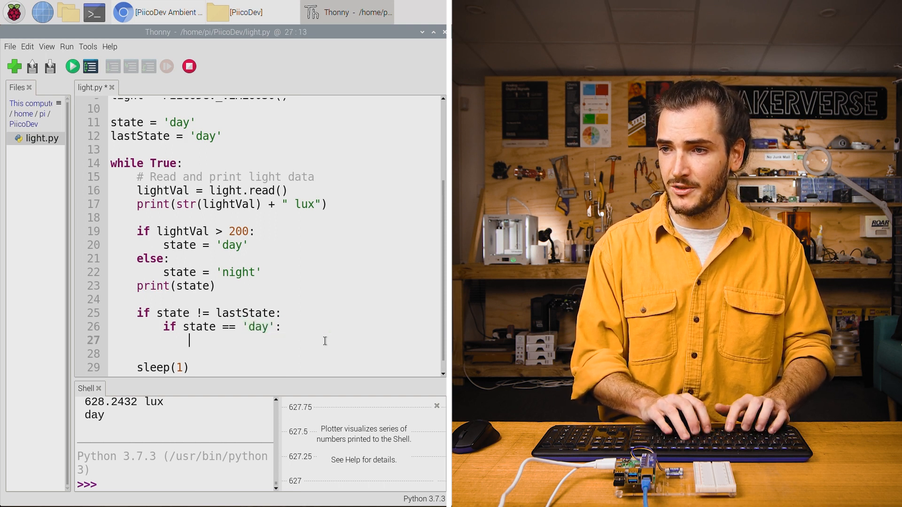
type("print")
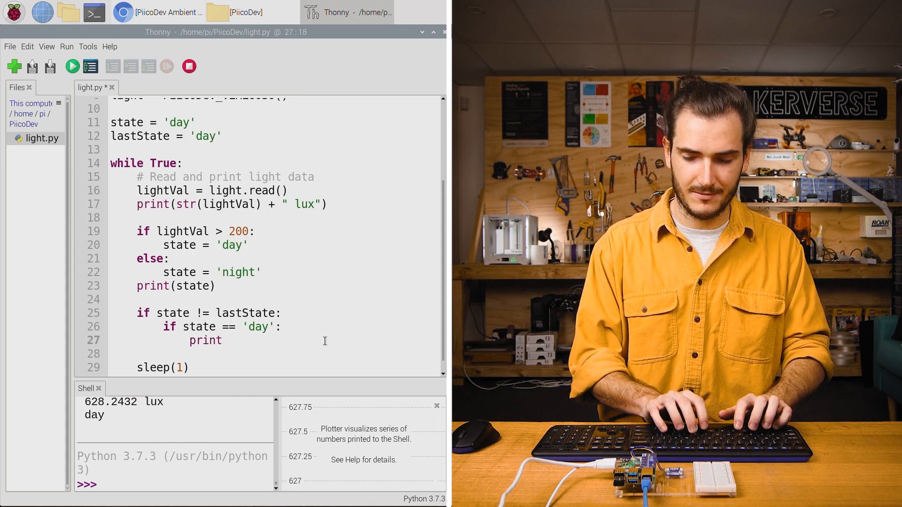
type("('good morning")
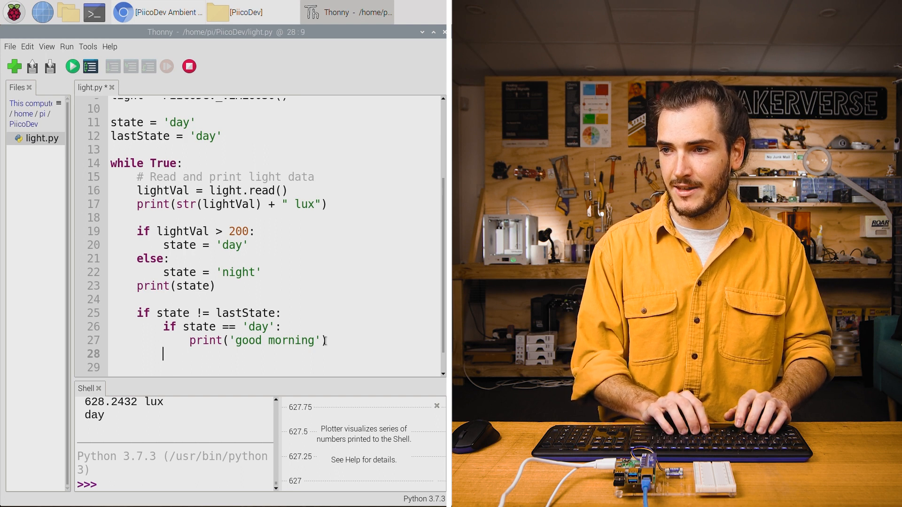
type("if state ==")
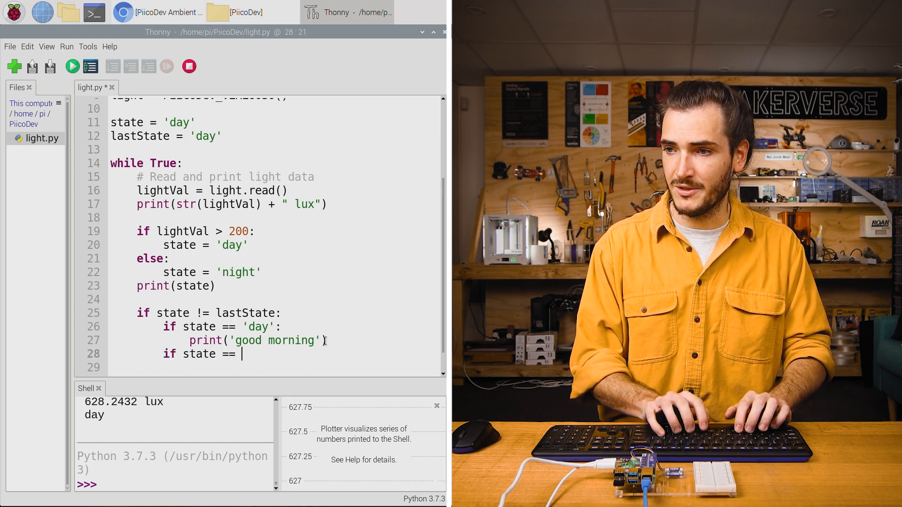
type("'night'")
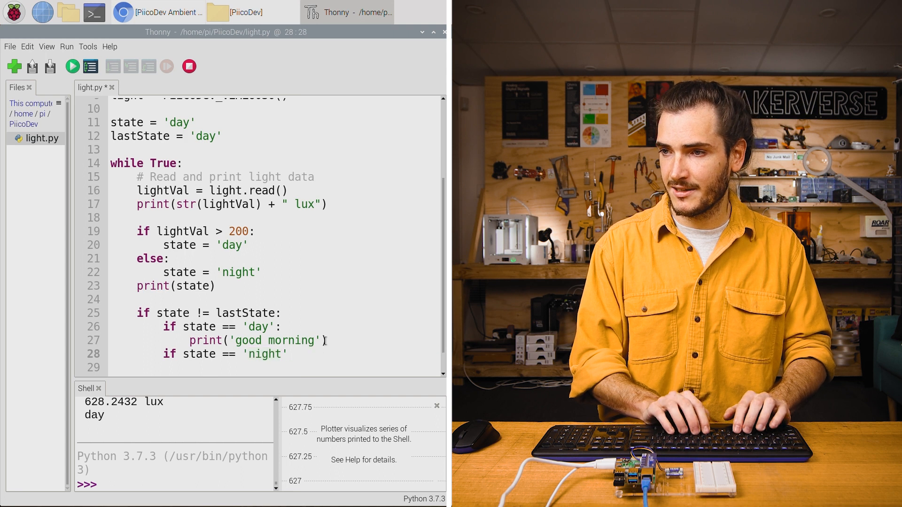
type("print('goodnight'")
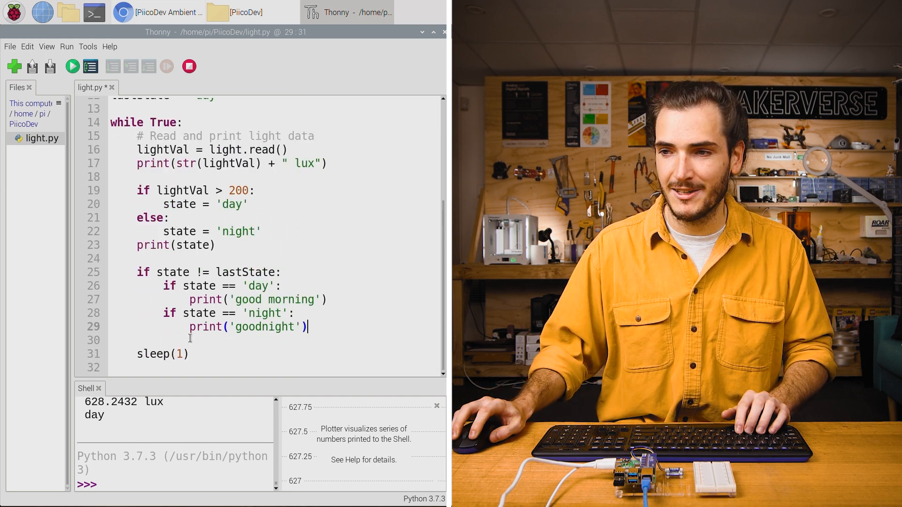
Add lastState = state before sleep(1) and run the saved script, printing lux and 'day'
key("Return")
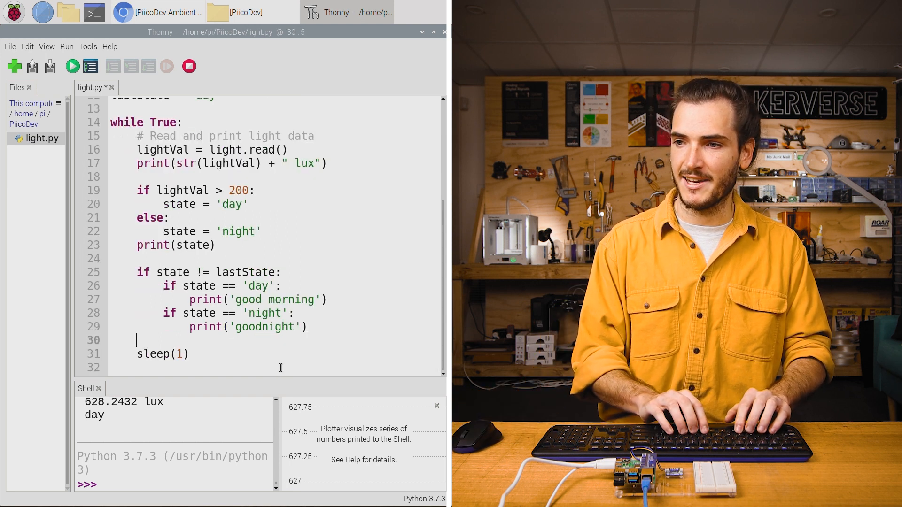
type("laste")
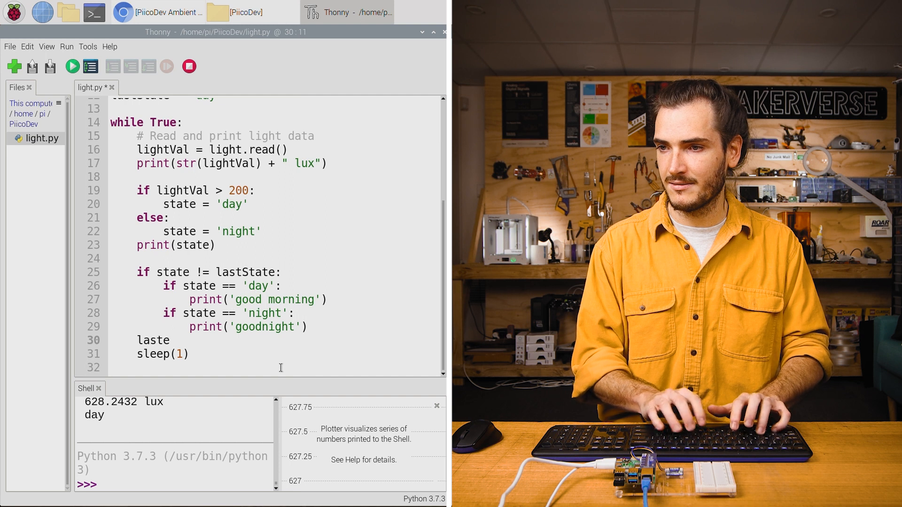
type("State = state")
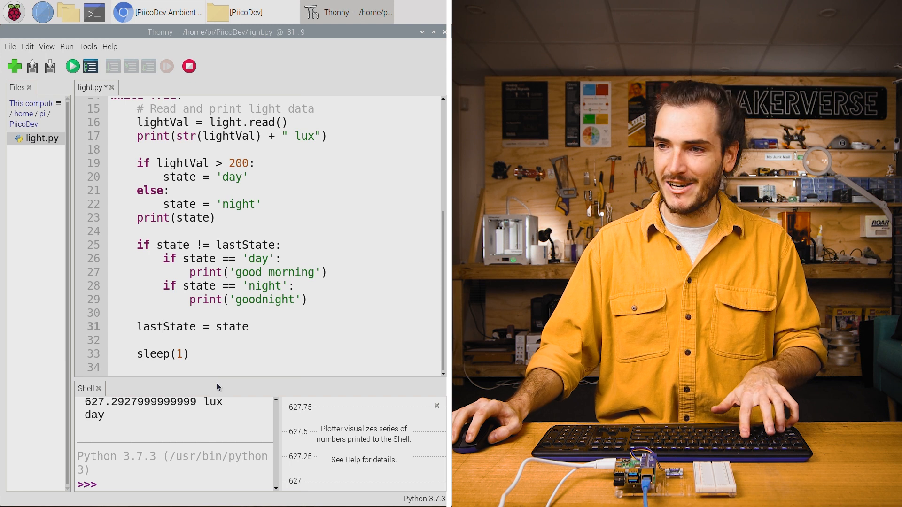
left_click(72, 66)
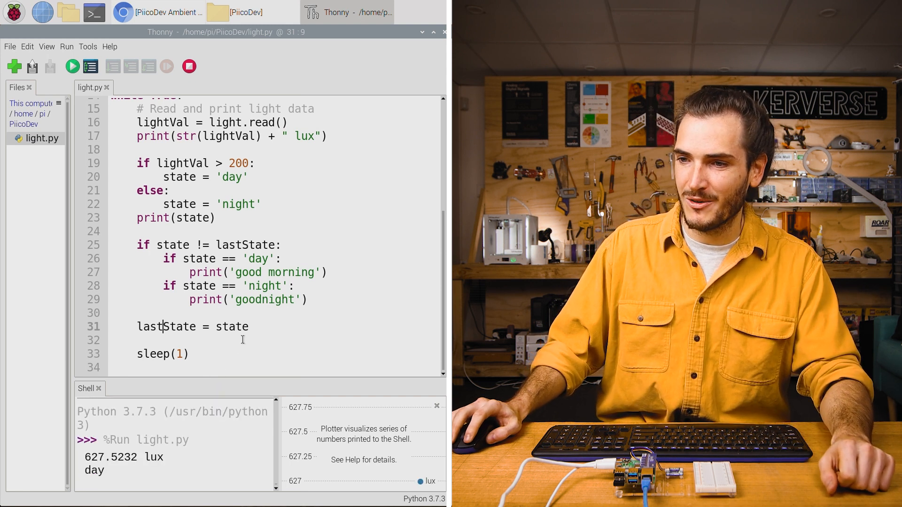